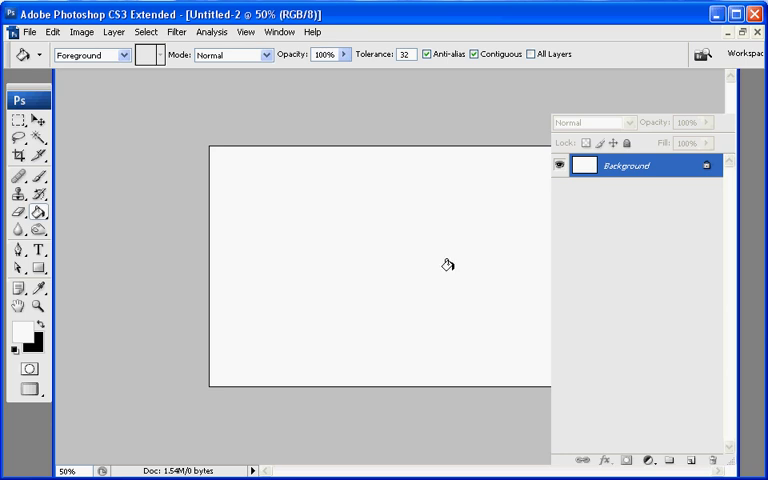
mouse_move(215, 91)
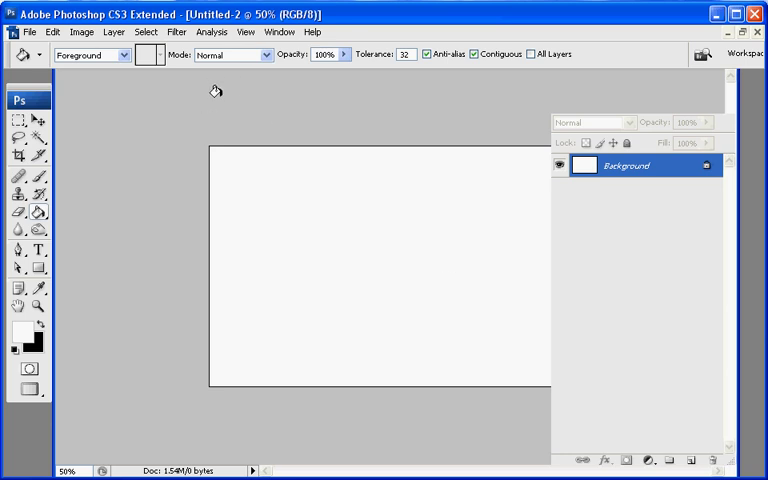
mouse_move(416, 153)
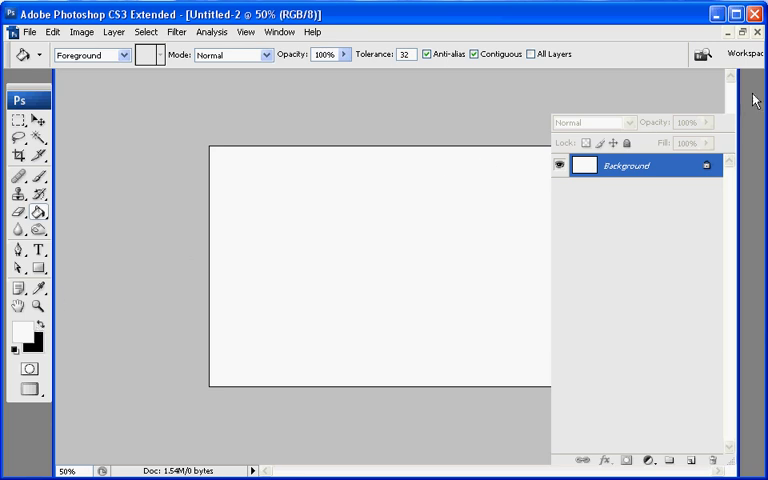
mouse_move(675, 105)
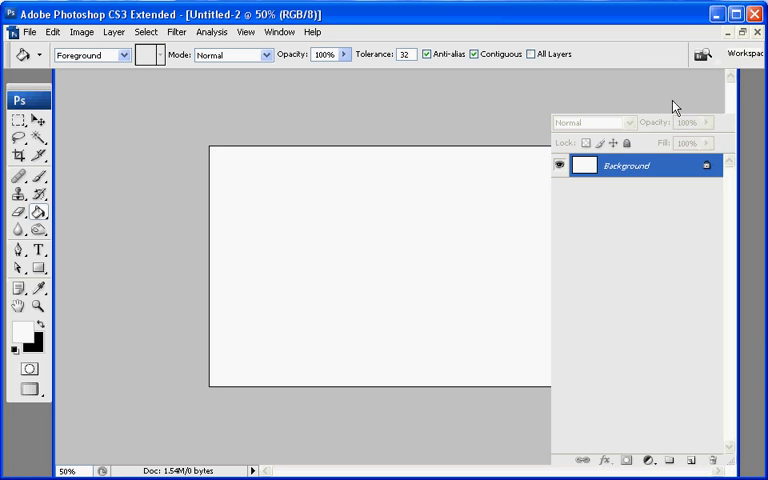
mouse_move(45, 300)
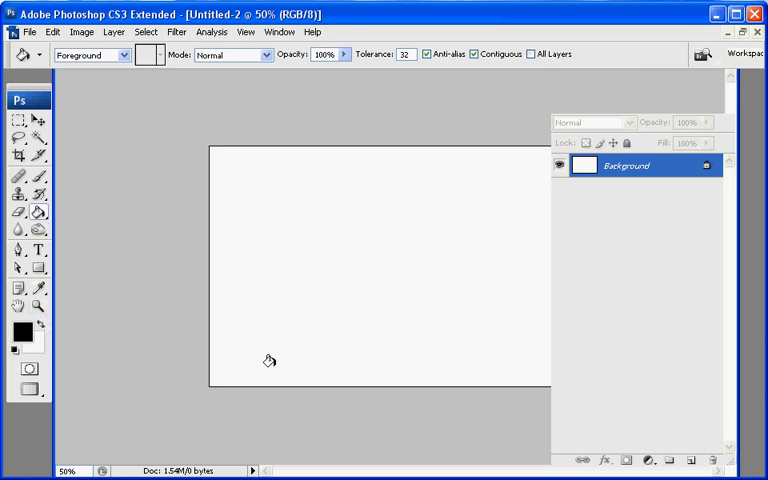
mouse_move(219, 232)
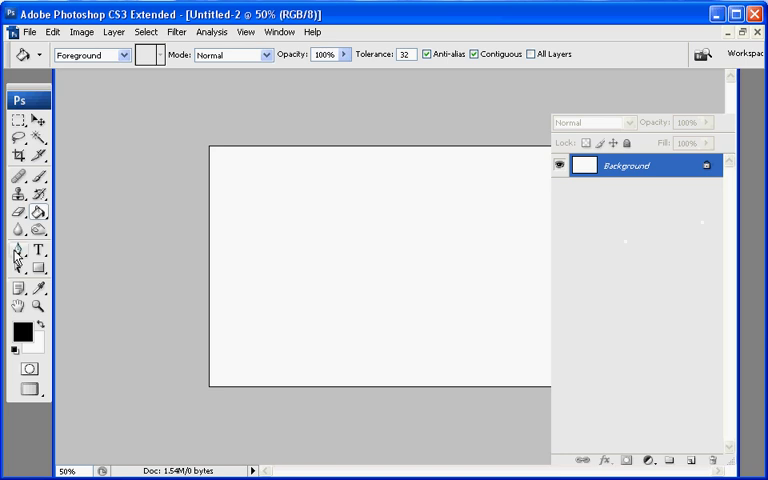
With the Pen tool selected, set the foreground colour to pure red #ff0000
click(17, 249)
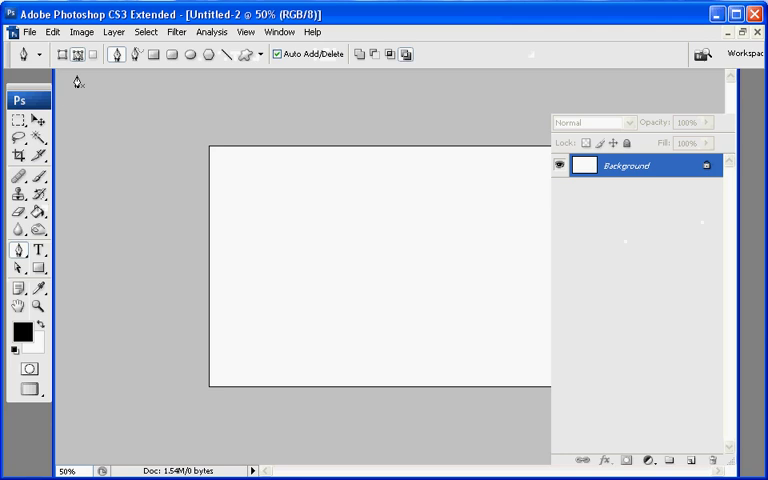
click(66, 55)
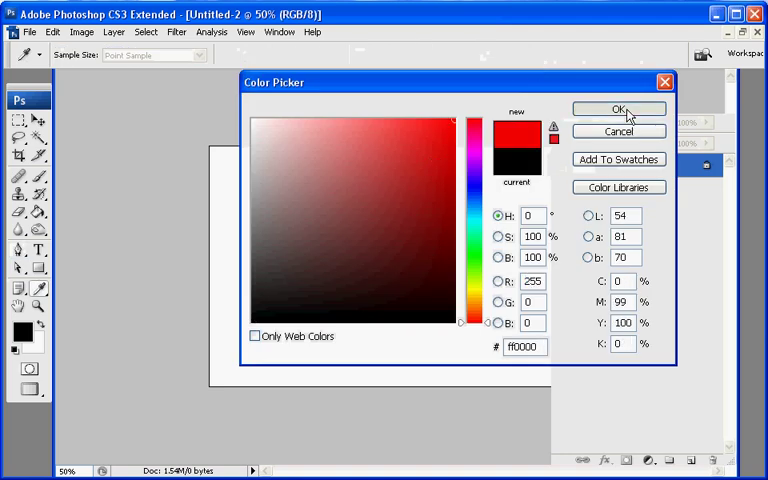
click(618, 109)
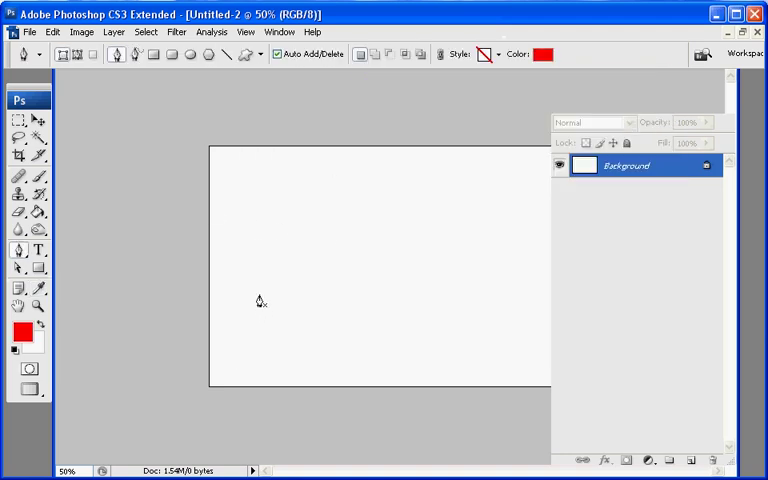
mouse_move(320, 196)
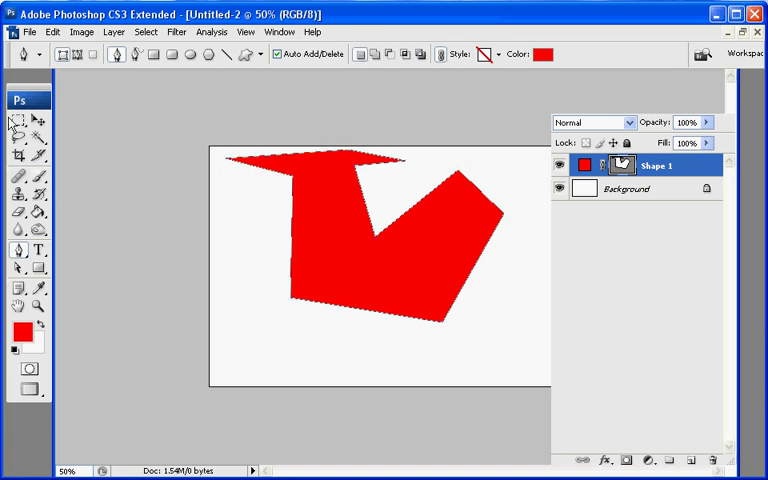
mouse_move(213, 192)
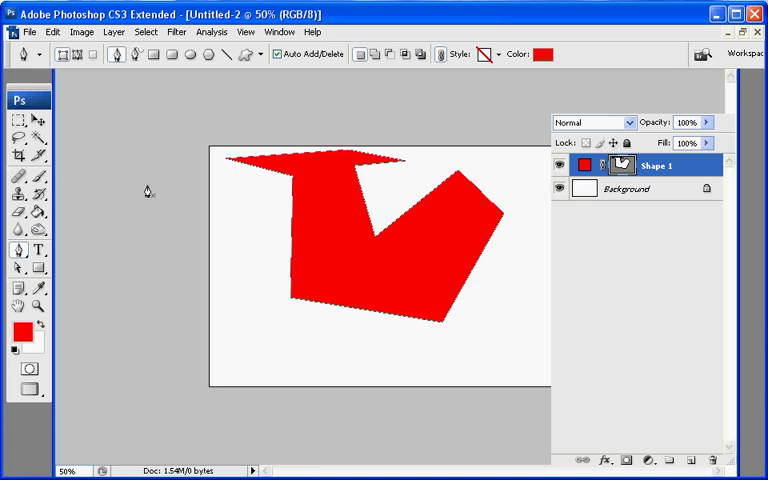
mouse_move(351, 211)
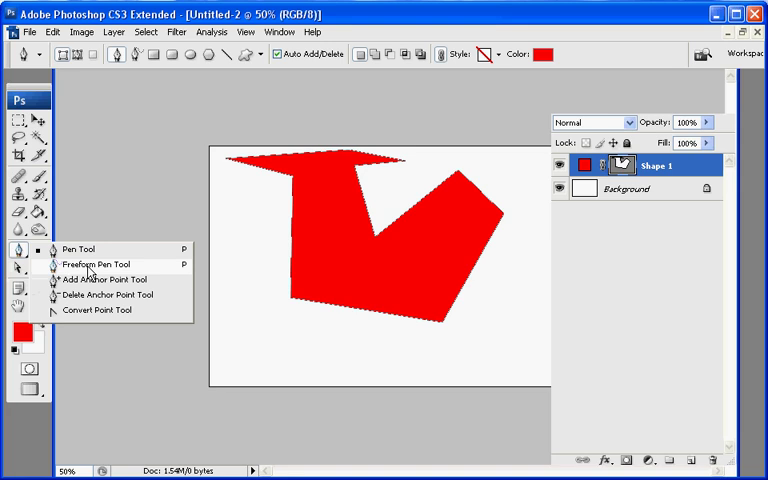
mouse_move(90, 294)
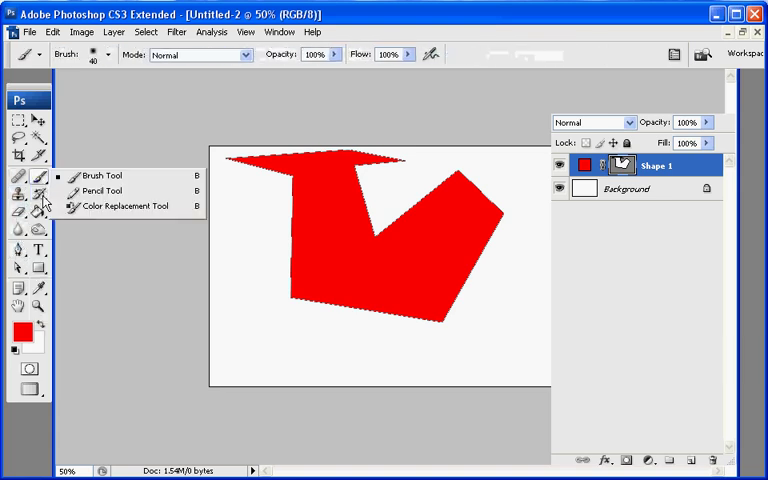
Choose the Convert Point Tool from the Pen tool flyout
click(18, 219)
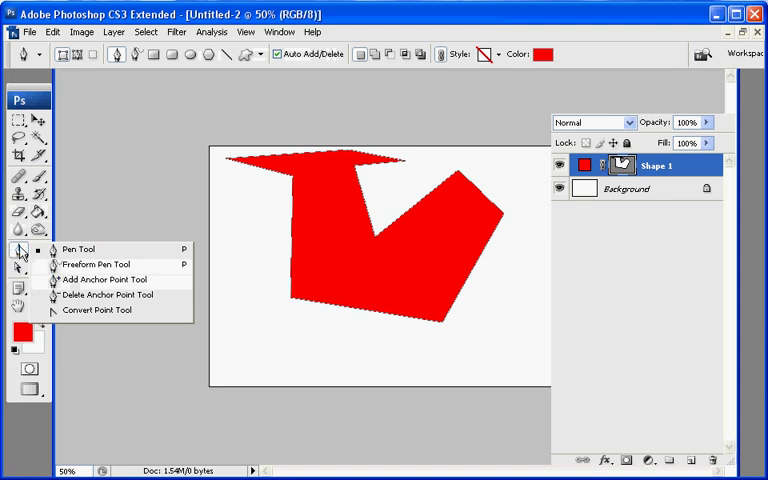
mouse_move(88, 312)
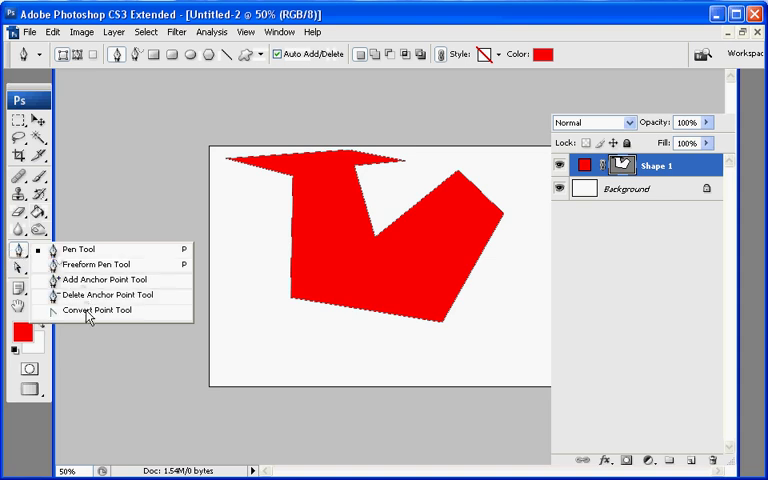
click(97, 309)
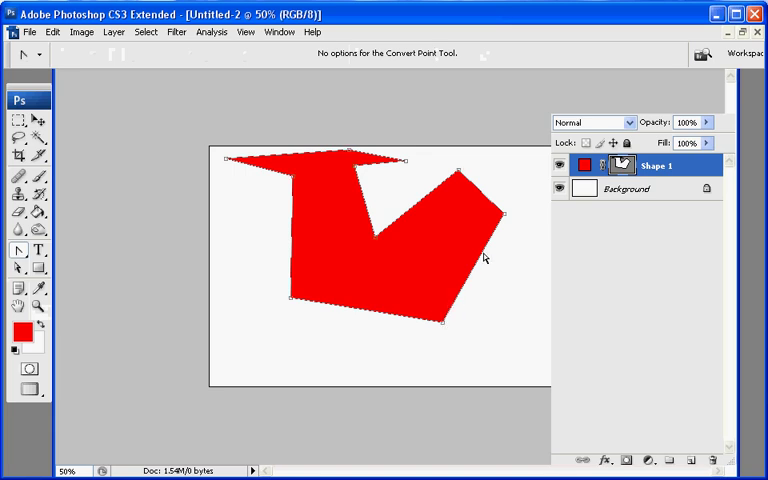
mouse_move(380, 246)
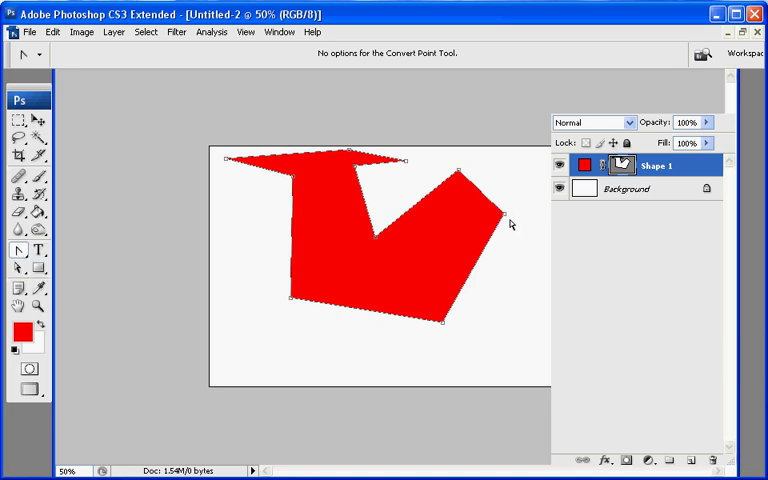
mouse_move(507, 218)
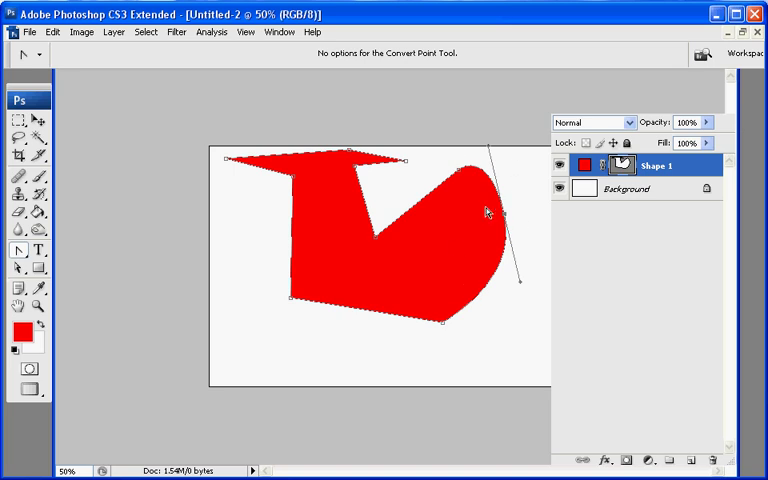
mouse_move(430, 158)
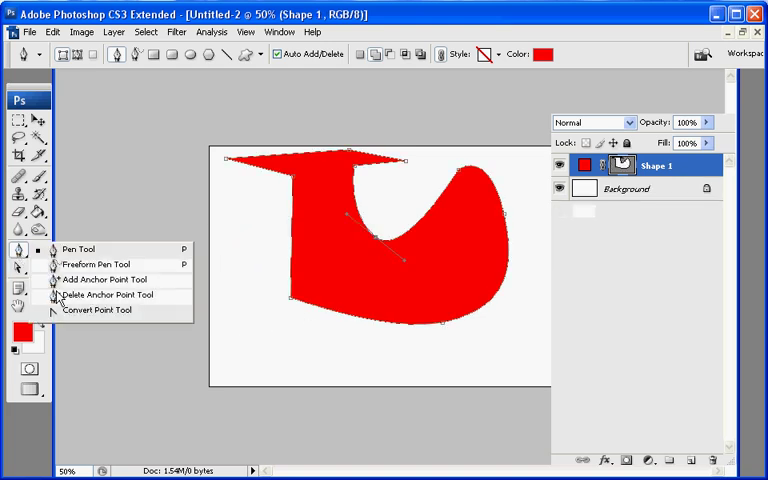
Use the Convert Point Tool to drag out handles and bend the shape's left edge
click(97, 309)
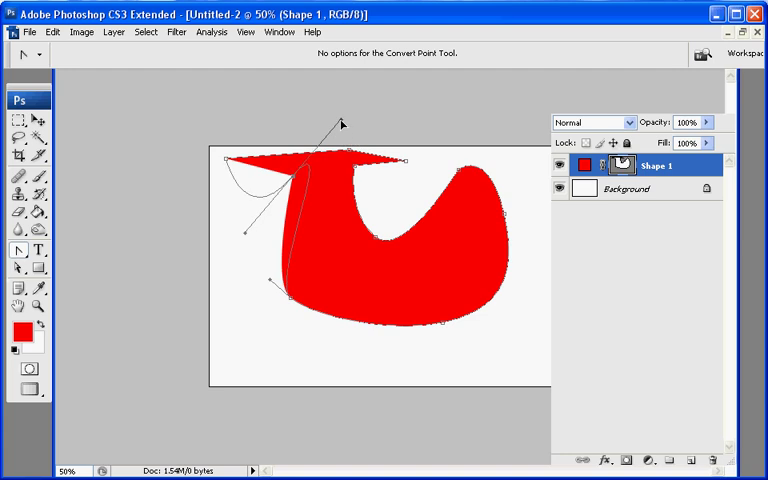
drag(340, 123, 382, 138)
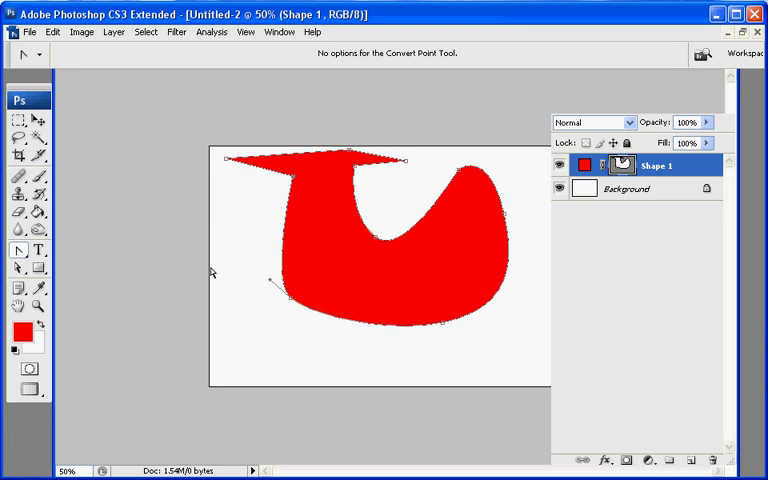
Switch to the Direct Selection Tool for moving individual anchor points
click(18, 251)
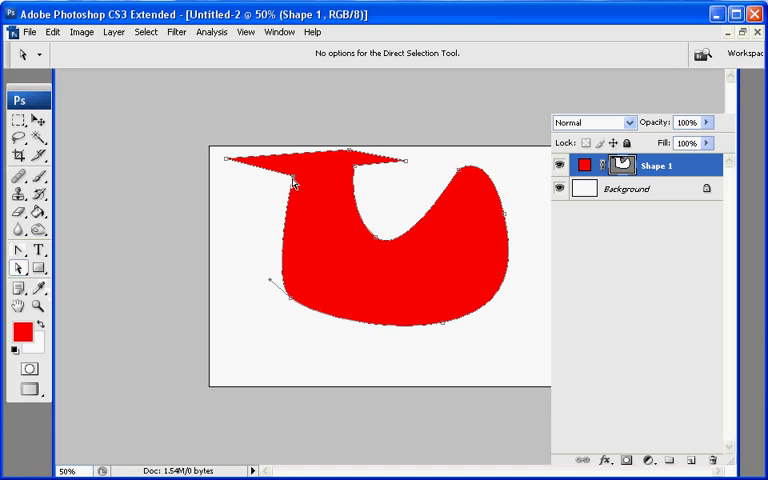
mouse_move(296, 183)
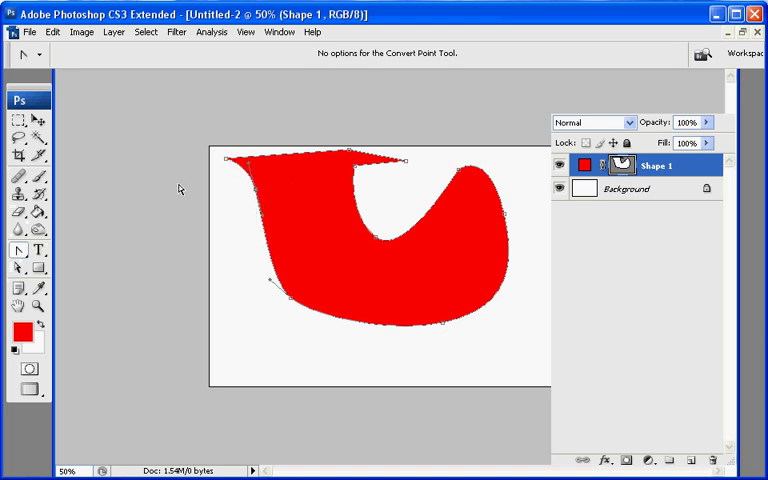
mouse_move(322, 210)
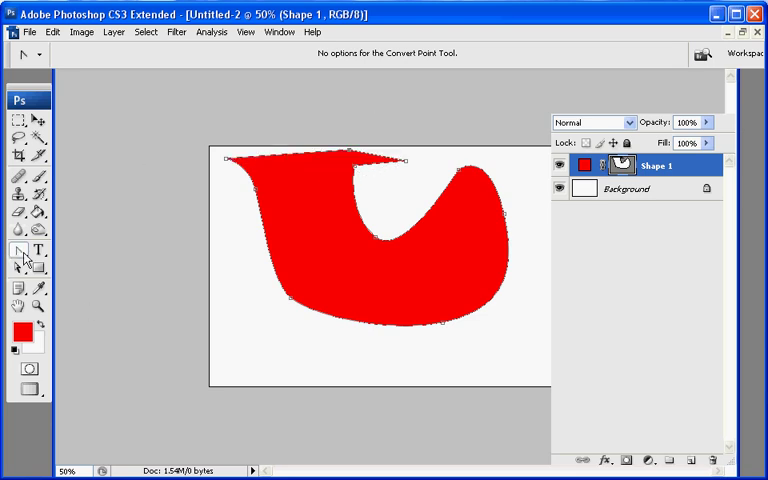
Add an anchor point on the top edge and pull it down into a dip
click(20, 251)
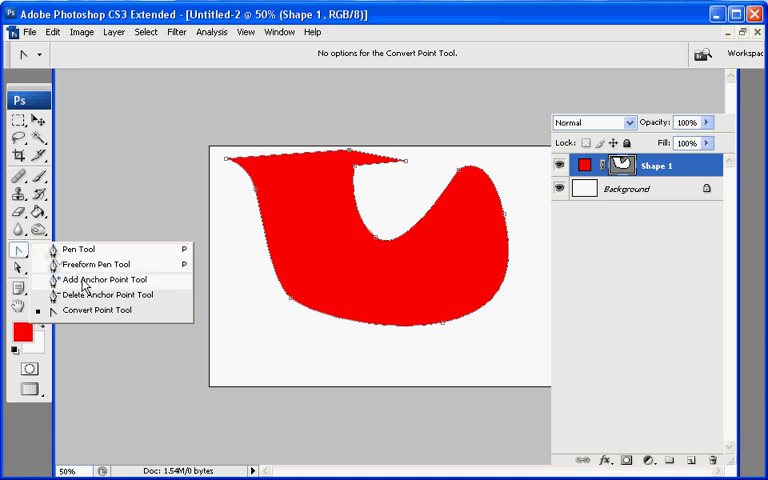
mouse_move(88, 285)
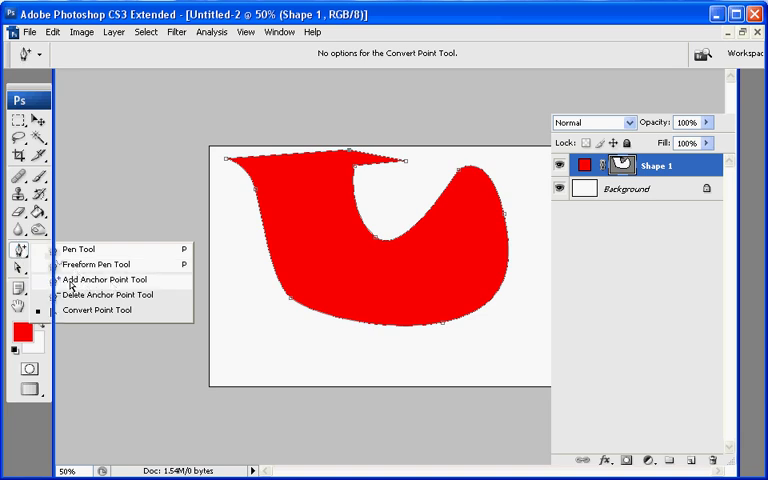
click(103, 279)
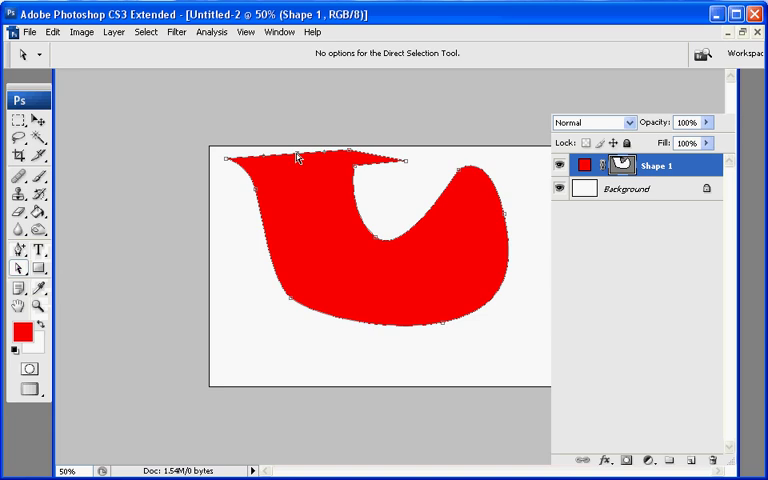
drag(300, 157, 300, 177)
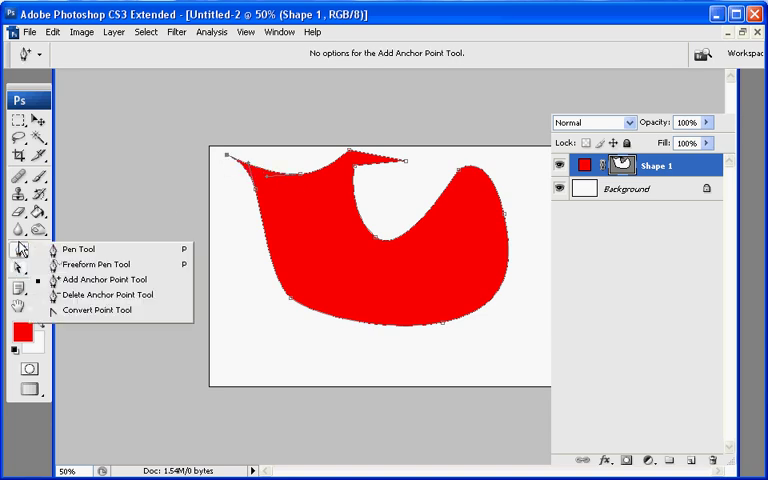
mouse_move(85, 309)
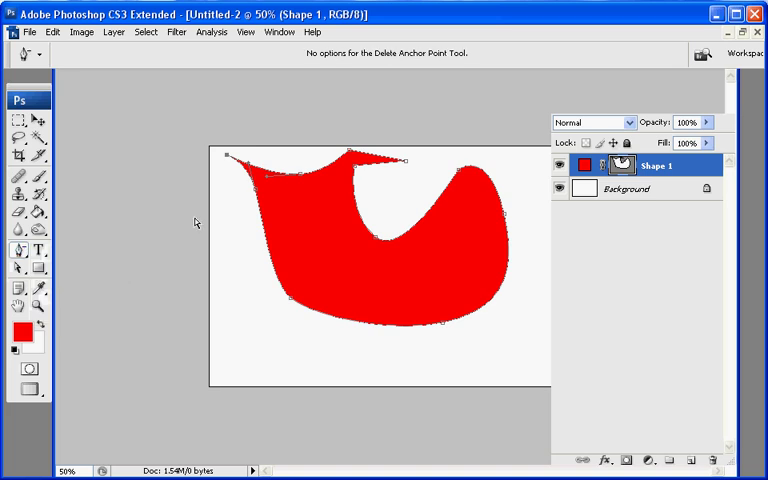
Drag a handle to round the shape's outline, then switch to Direct Selection
drag(225, 156, 240, 190)
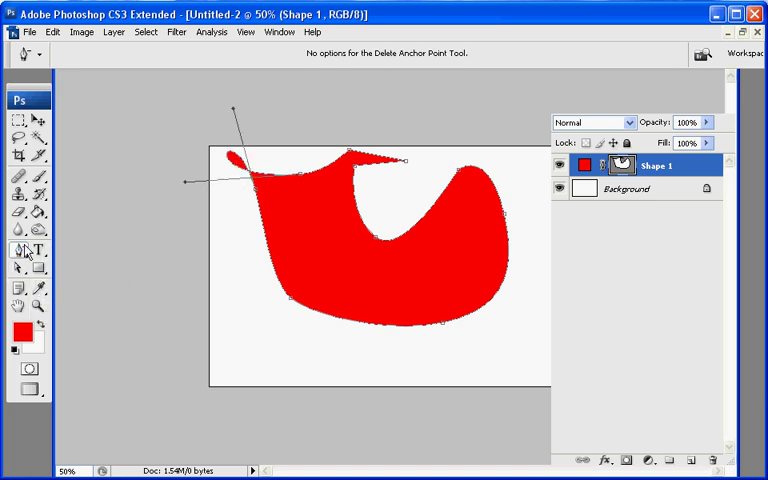
click(18, 251)
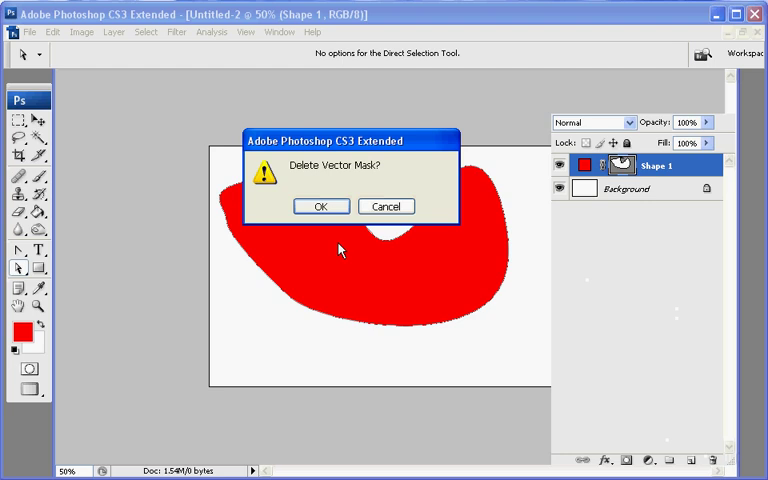
Confirm deletion of the shape's vector mask
click(320, 206)
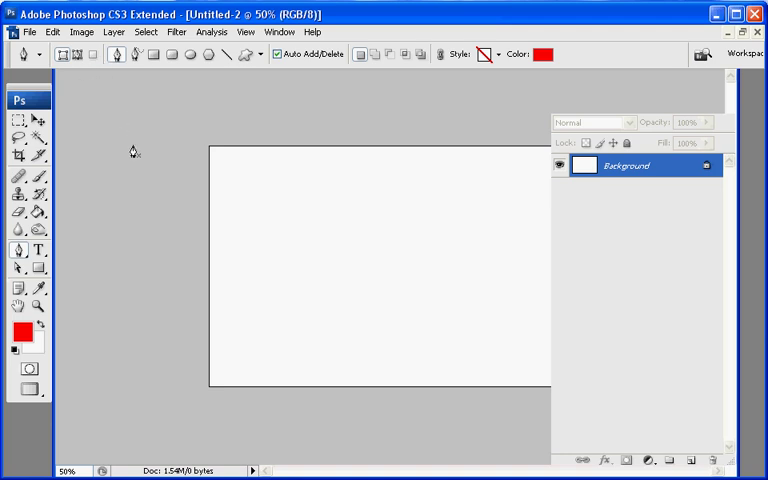
mouse_move(18, 268)
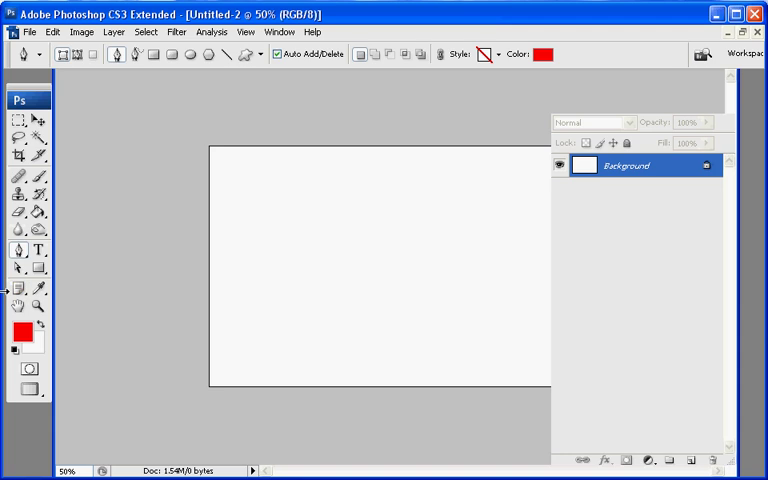
mouse_move(10, 258)
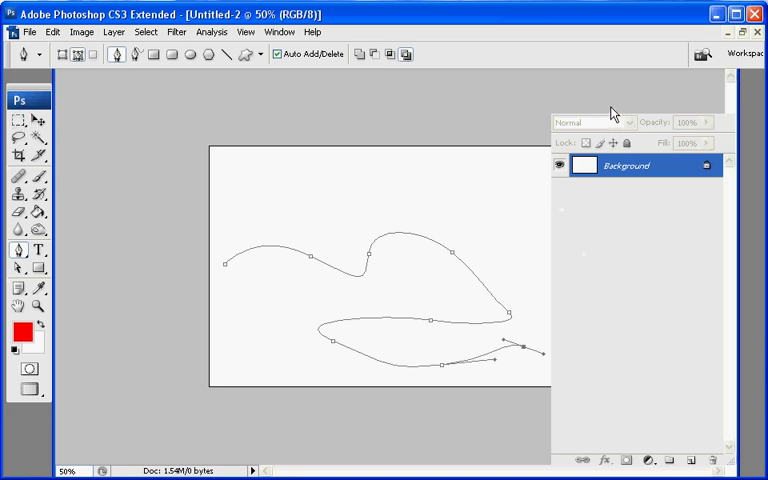
mouse_move(498, 313)
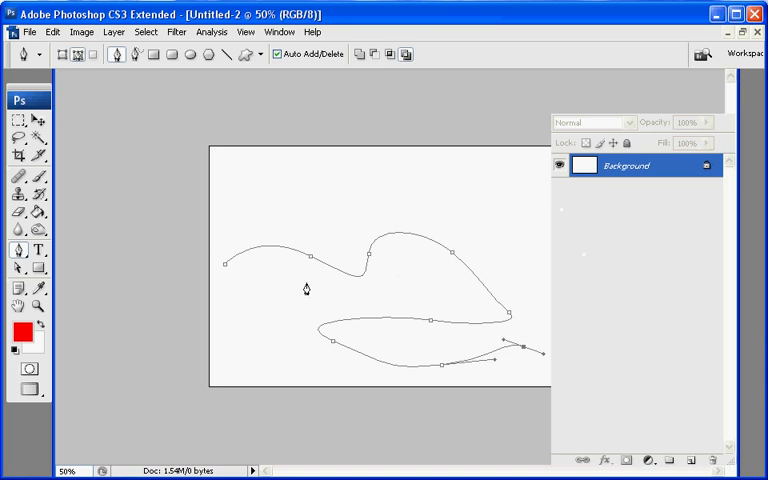
mouse_move(294, 250)
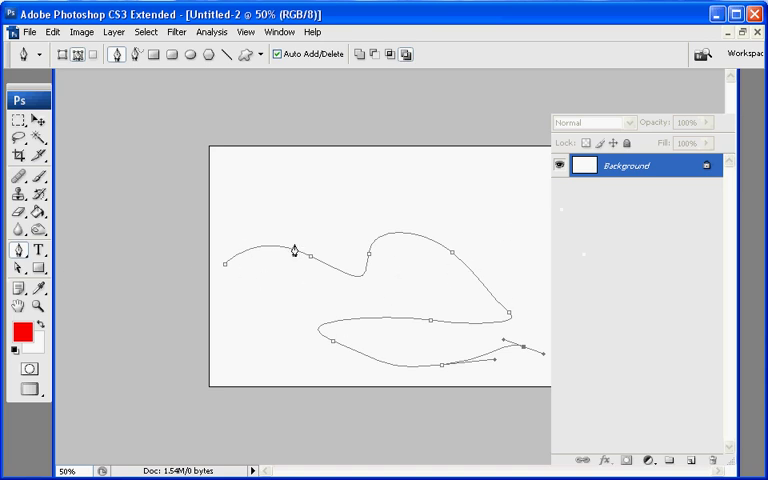
mouse_move(343, 328)
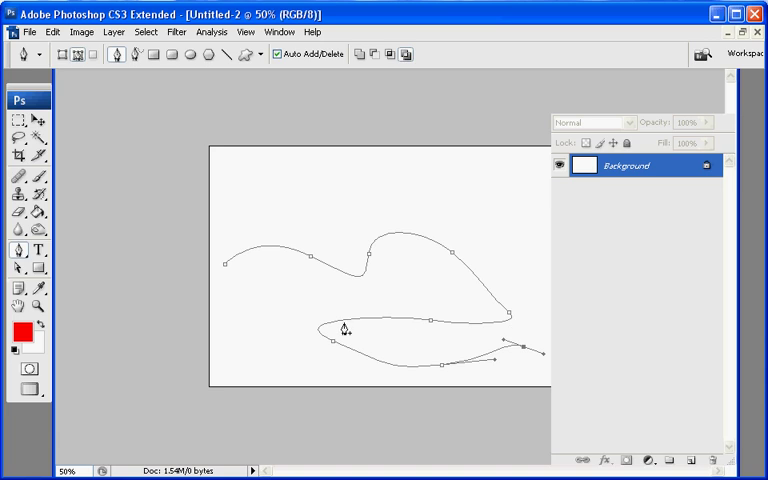
Paint a test brush stroke along the path, then add empty Layer 1
click(18, 210)
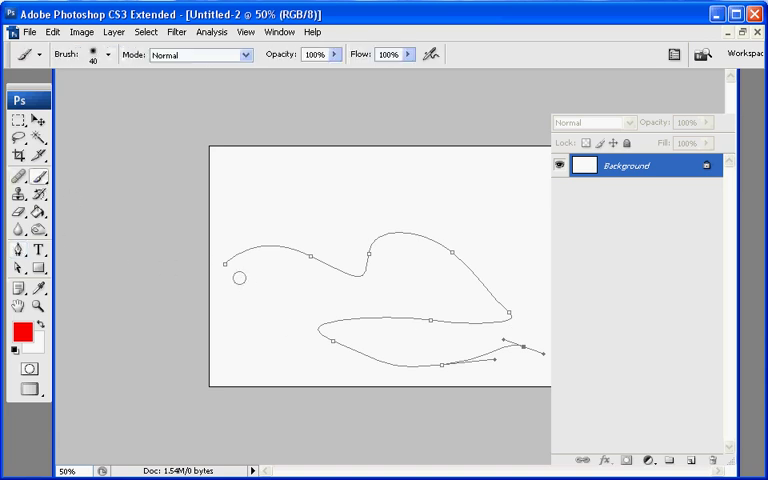
drag(240, 277, 378, 258)
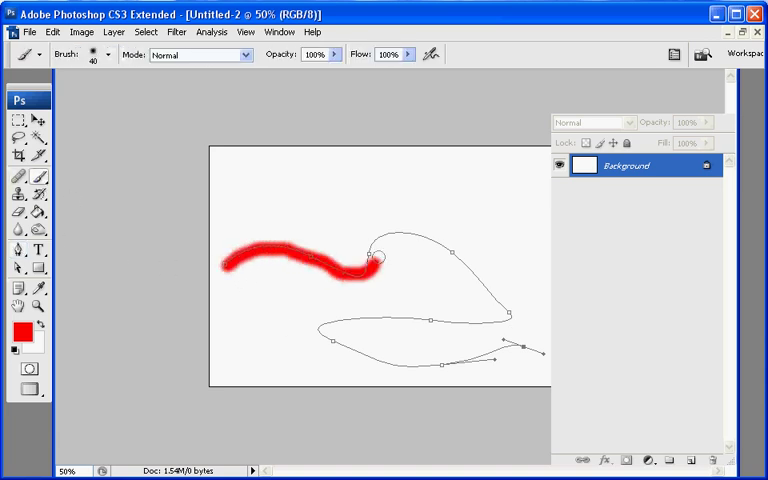
drag(378, 255, 408, 348)
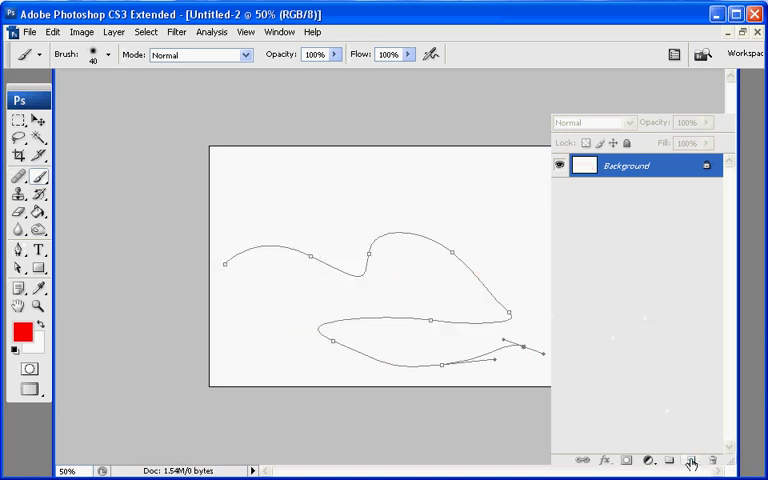
click(689, 460)
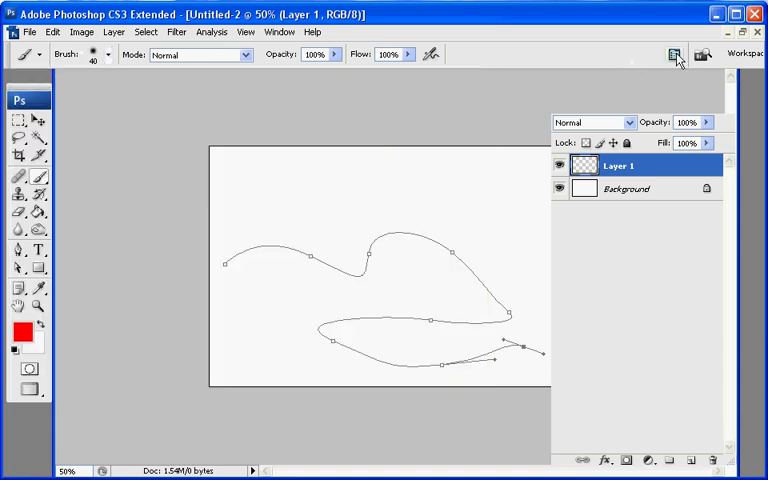
Try the Fill Path and Stroke Path dialogs on the work path, cancelling both
click(673, 55)
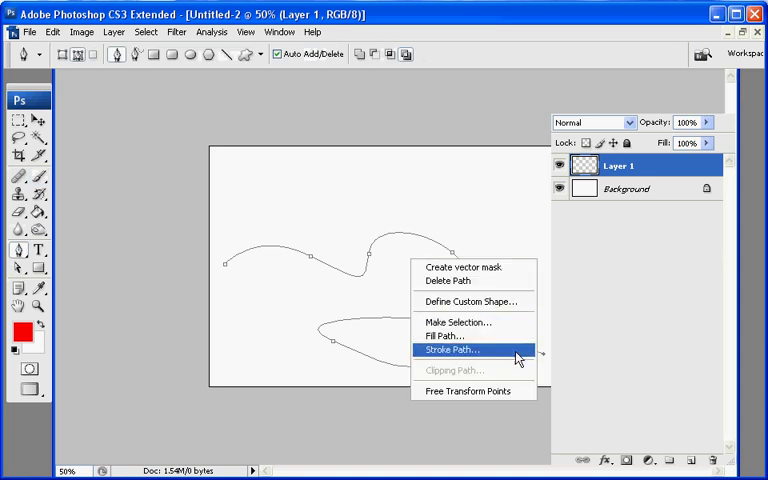
mouse_move(470, 322)
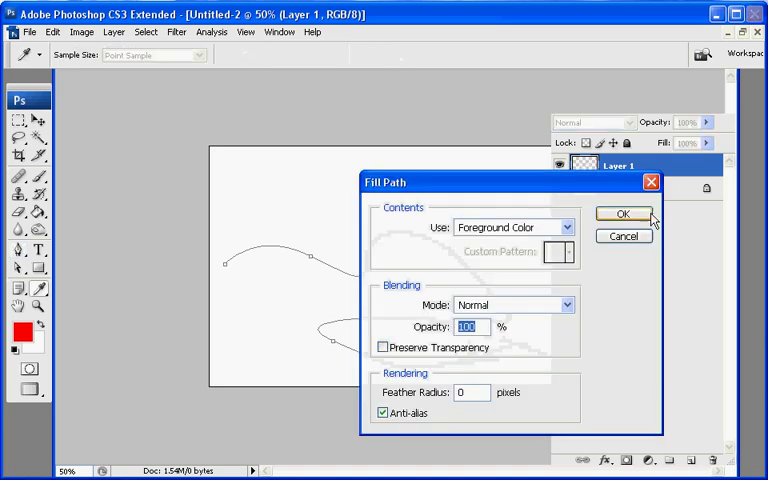
click(623, 213)
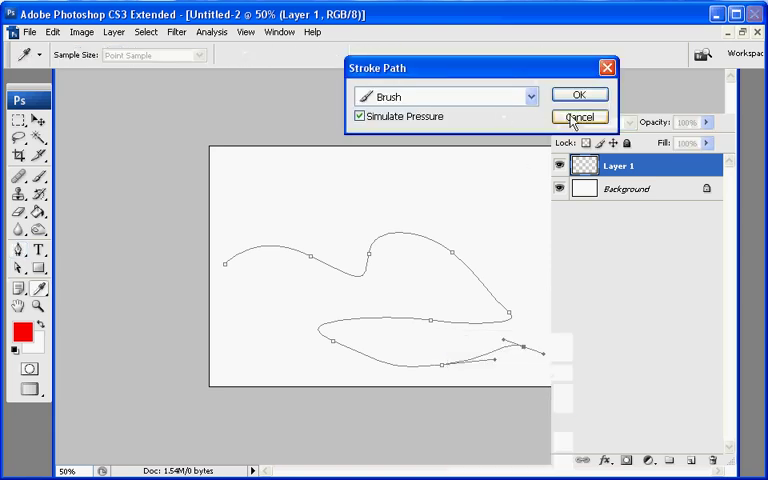
click(579, 117)
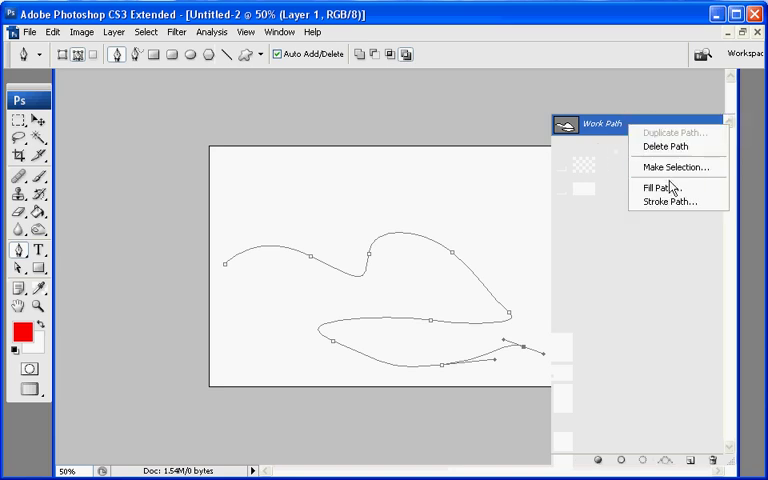
Set Stroke Path to use the Brush tool with Simulate Pressure enabled
click(663, 201)
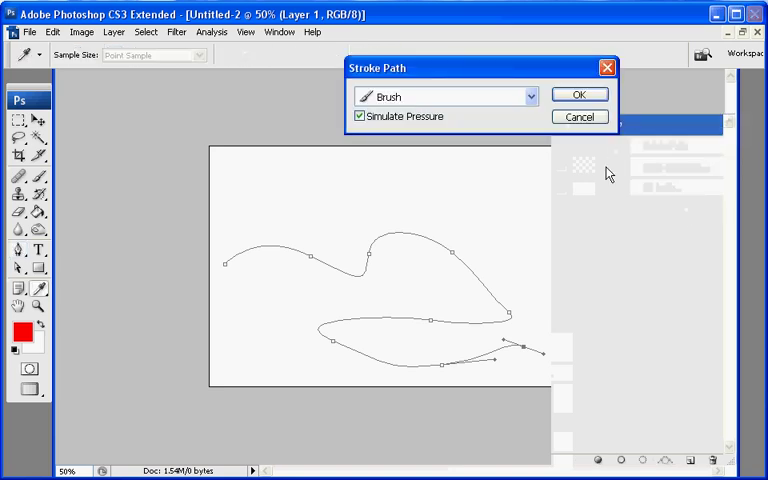
click(358, 116)
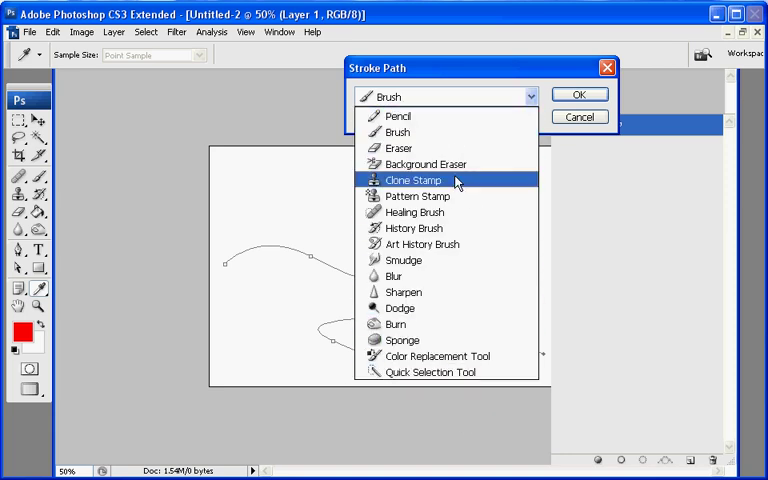
click(398, 132)
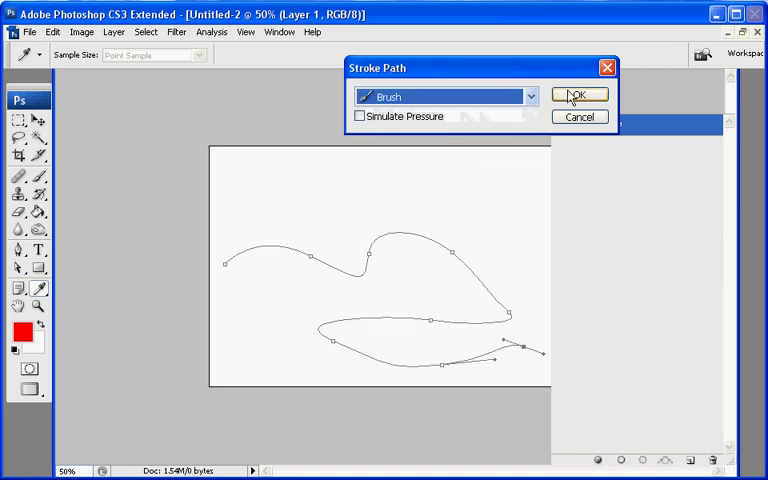
click(580, 95)
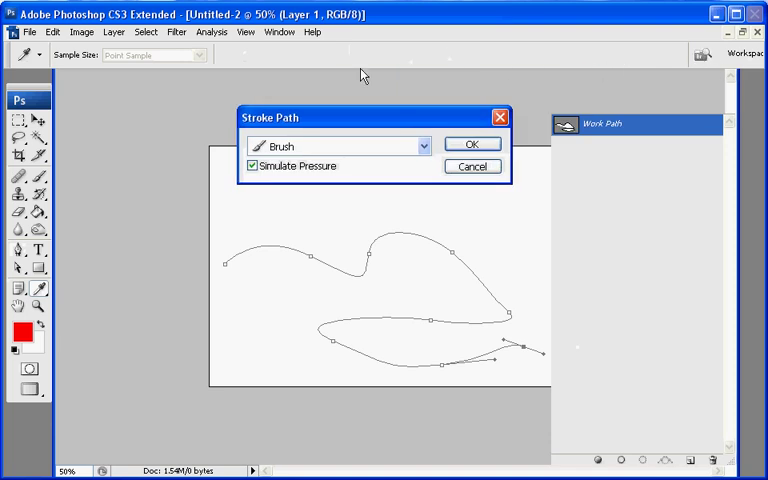
mouse_move(557, 75)
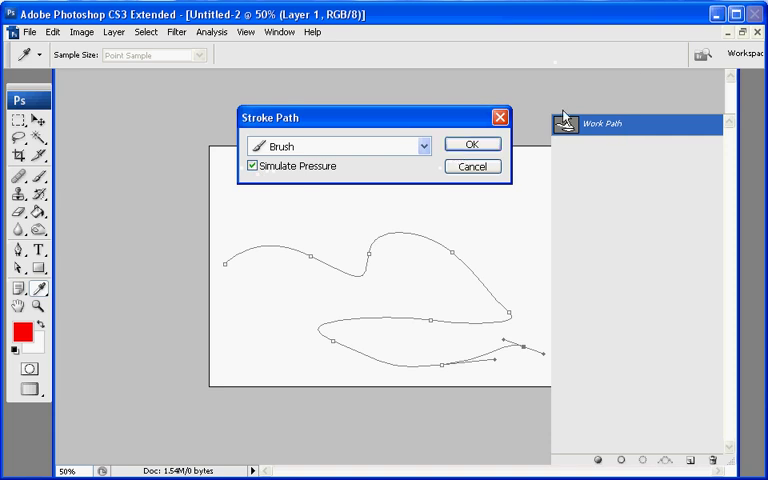
Close Stroke Path and set the brush's pressure-driven Minimum Diameter to 6%
click(471, 144)
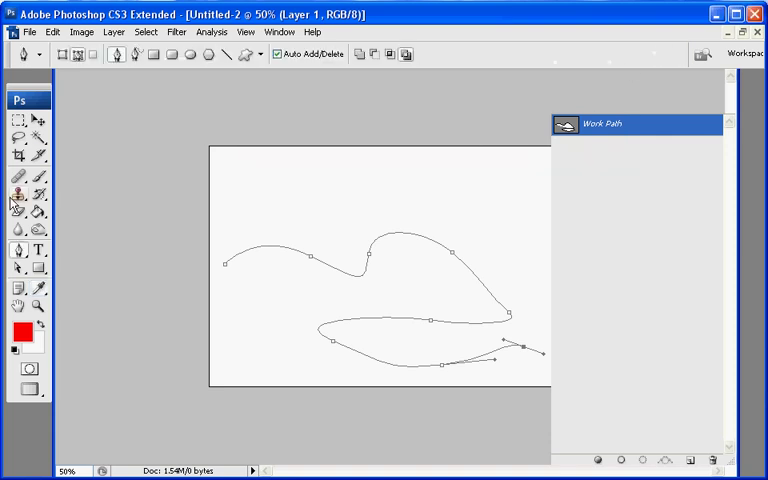
click(17, 191)
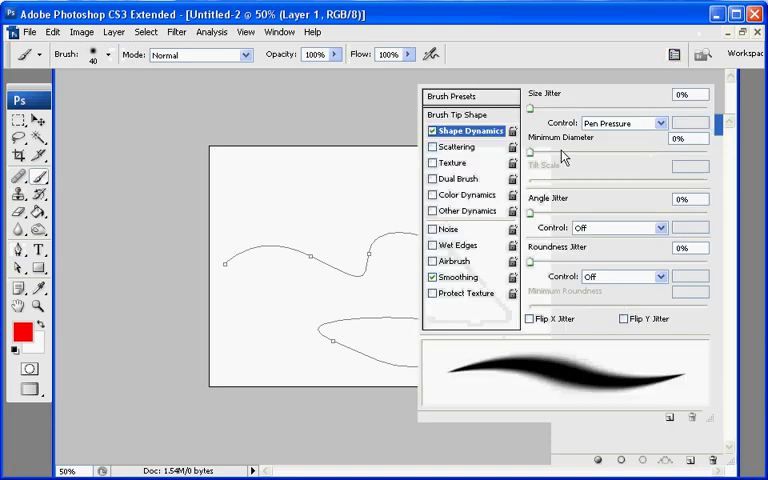
mouse_move(455, 380)
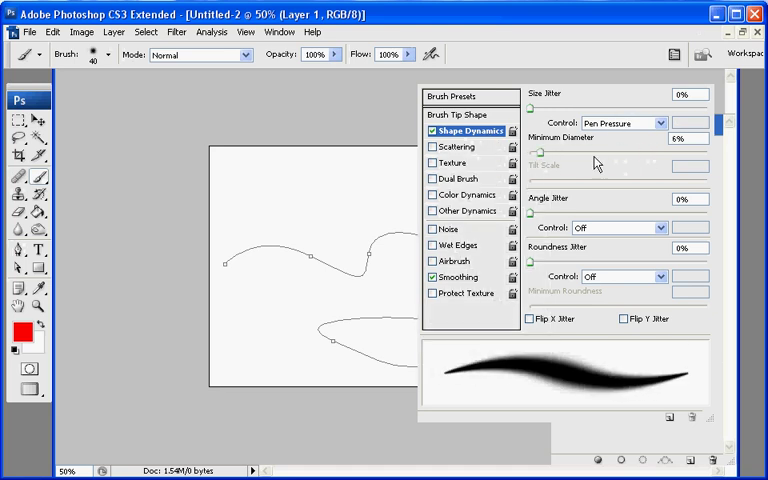
drag(600, 151, 512, 151)
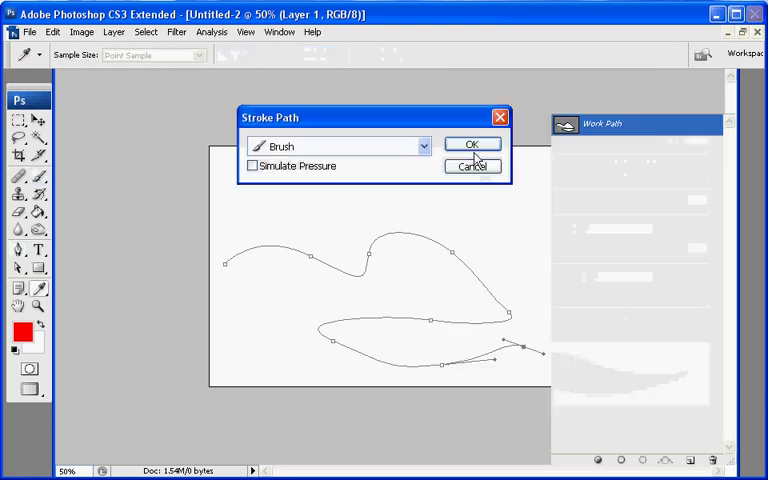
Stroke the curved work path in red on Layer 1 with the pressure-tapered brush
click(471, 144)
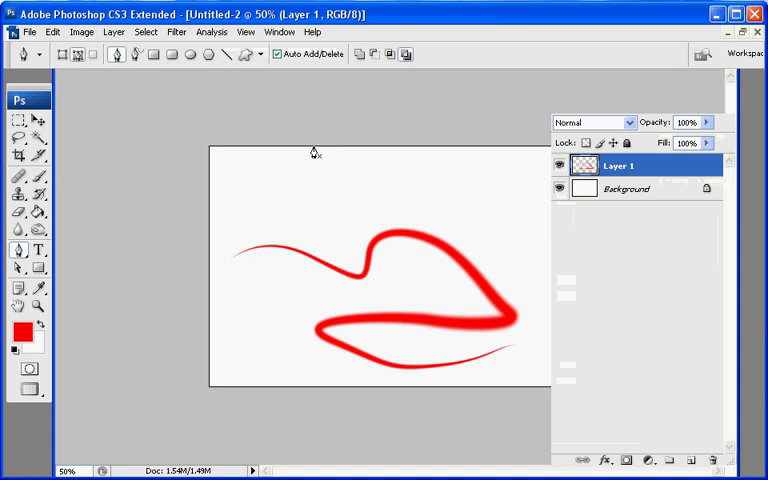
mouse_move(370, 225)
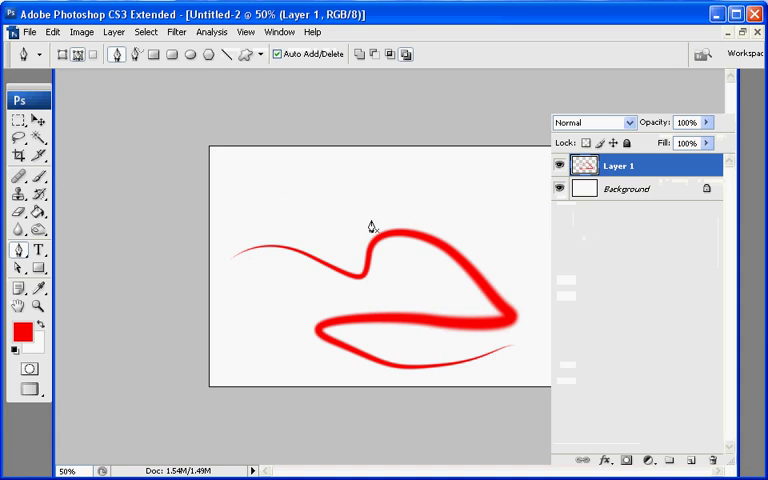